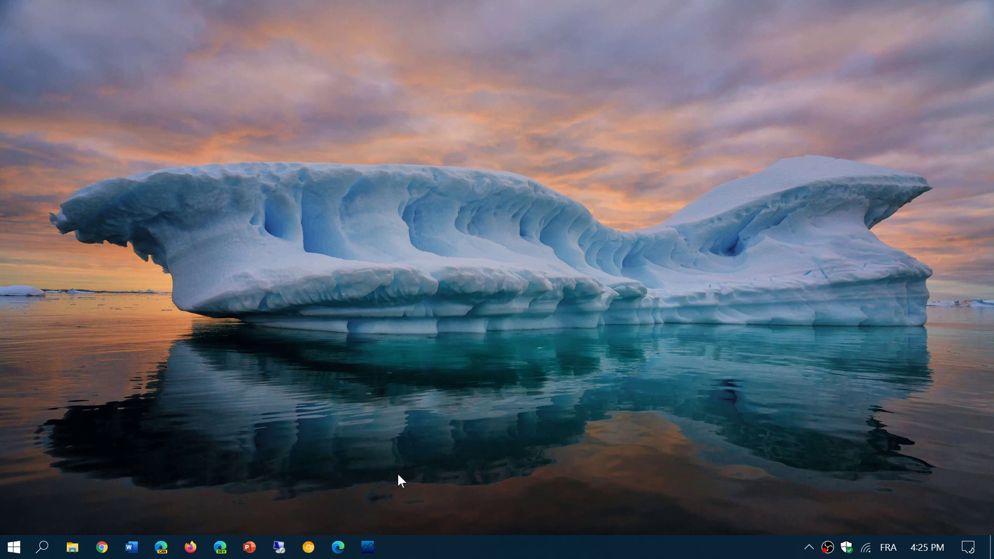
Open the Start menu showing most used apps and pinned tiles
left_click(12, 545)
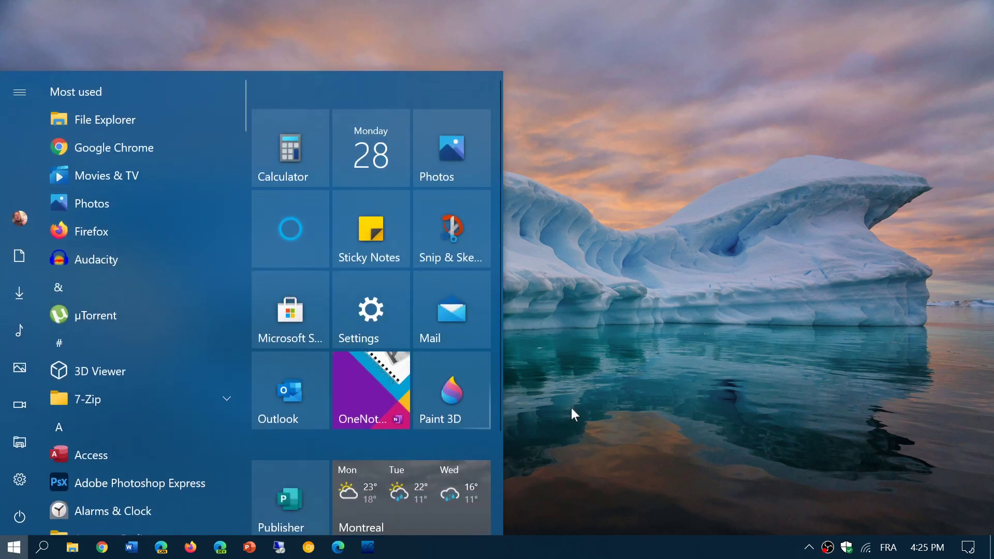
Open Action Center with its quick action tiles beside the Start menu
left_click(981, 548)
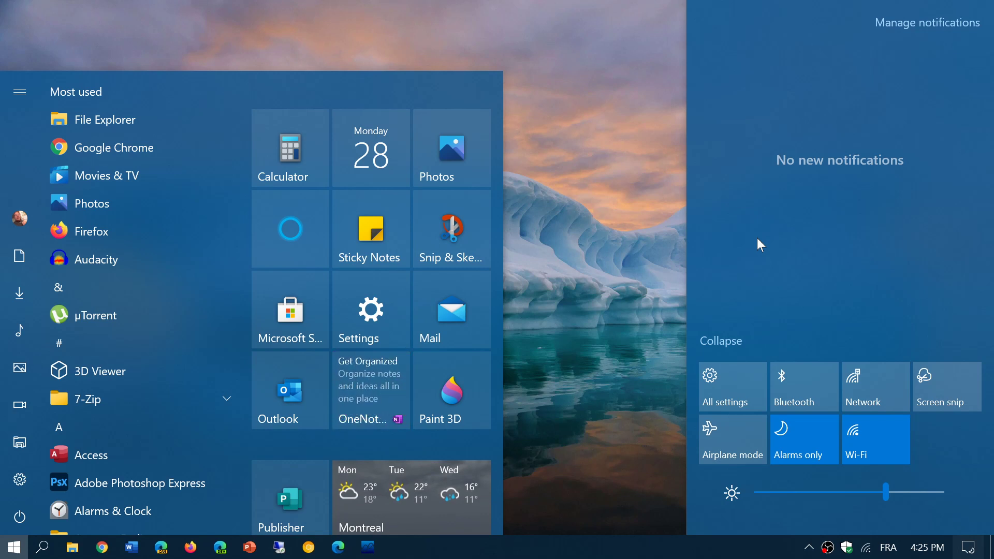
left_click(410, 498)
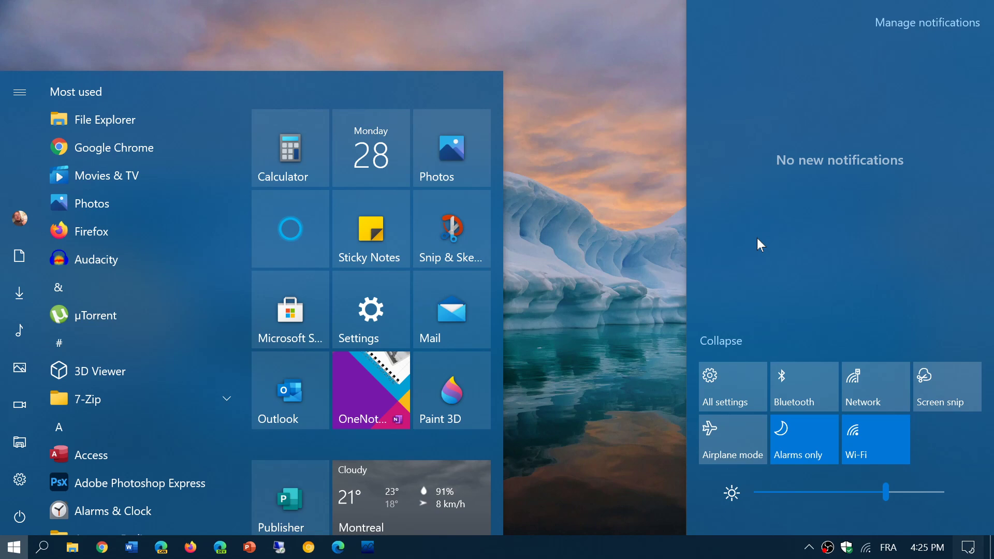
mouse_move(604, 169)
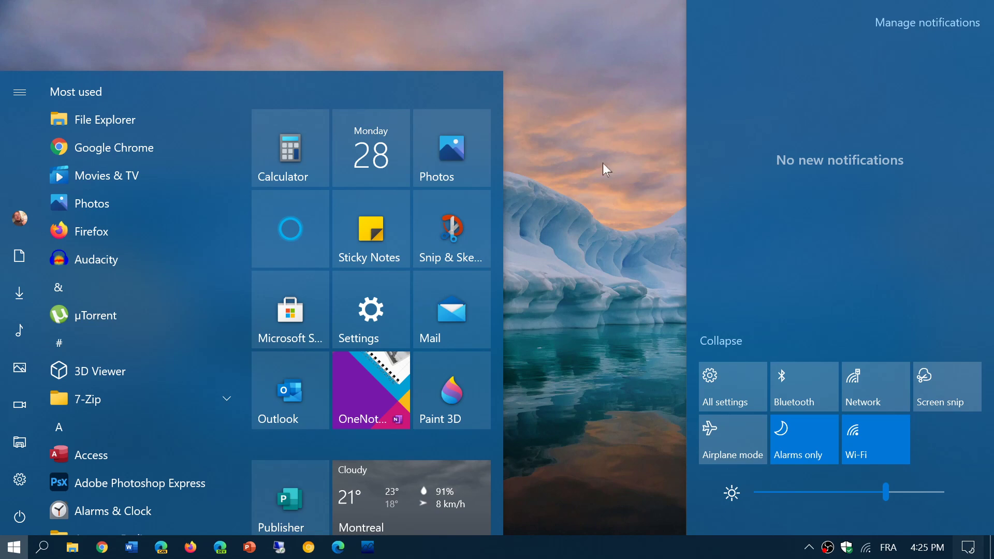